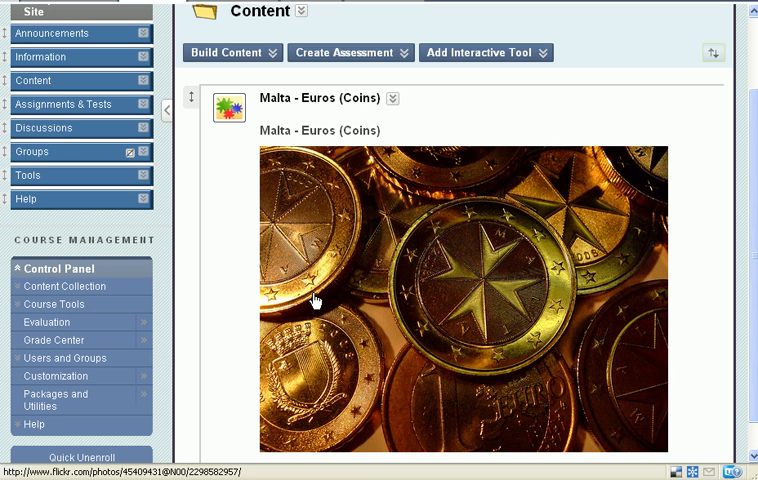
- Show the Build Content list of content types that can be added
{"action": "left_click", "coordinate": [226, 52]}
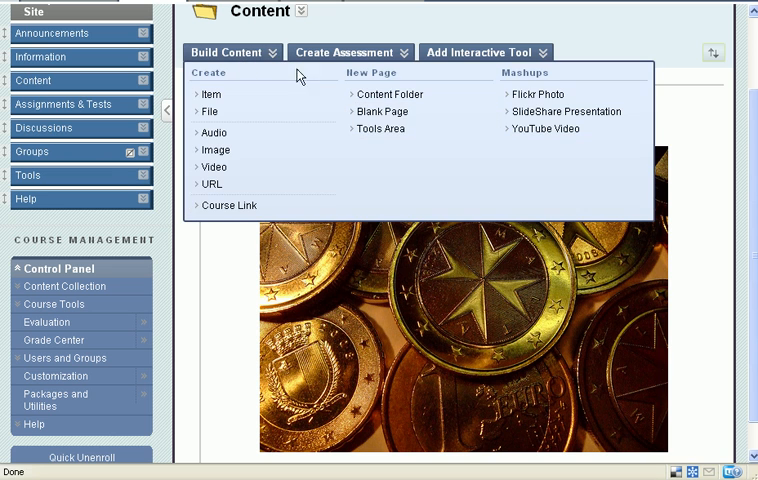
{"action": "mouse_move", "coordinate": [538, 94]}
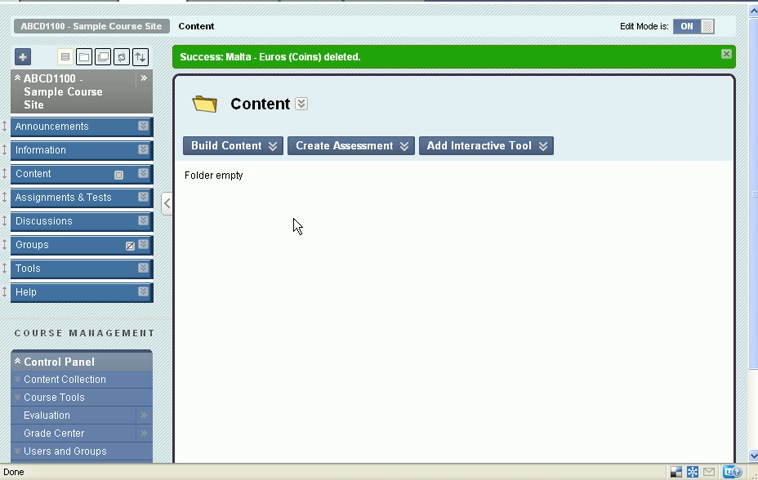
- Set up a Flickr Photo search for 'euro coins' limited to modify-or-build-upon licences
{"action": "left_click", "coordinate": [225, 145]}
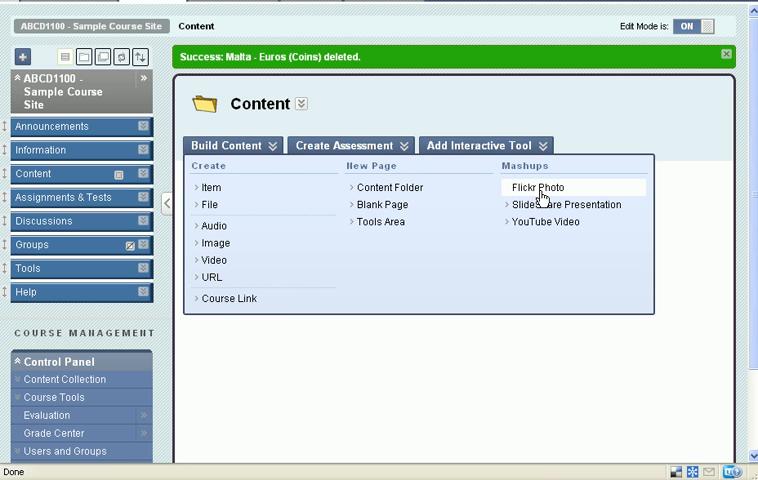
{"action": "left_click", "coordinate": [538, 187]}
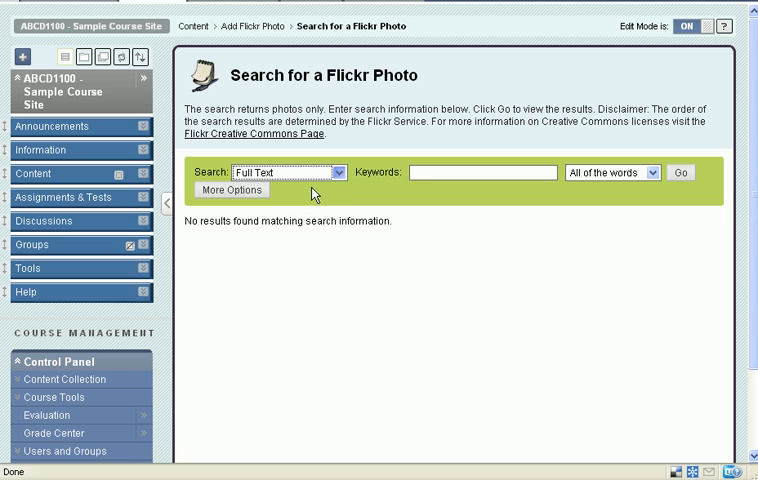
{"action": "left_click", "coordinate": [483, 172]}
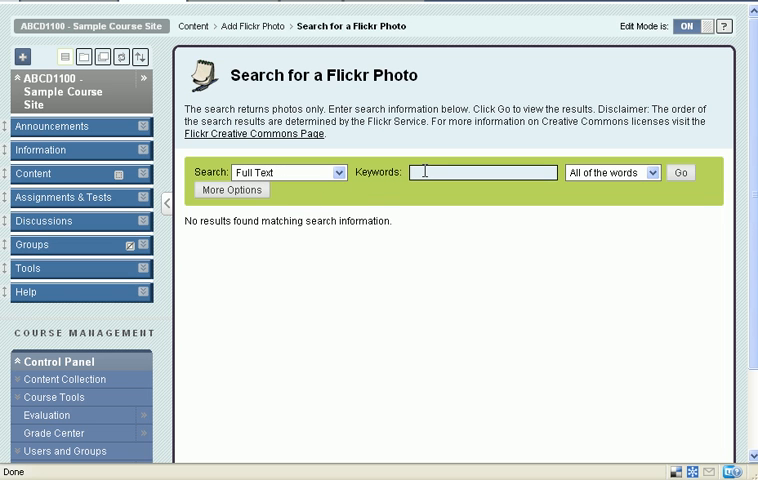
{"action": "type", "text": "eu"}
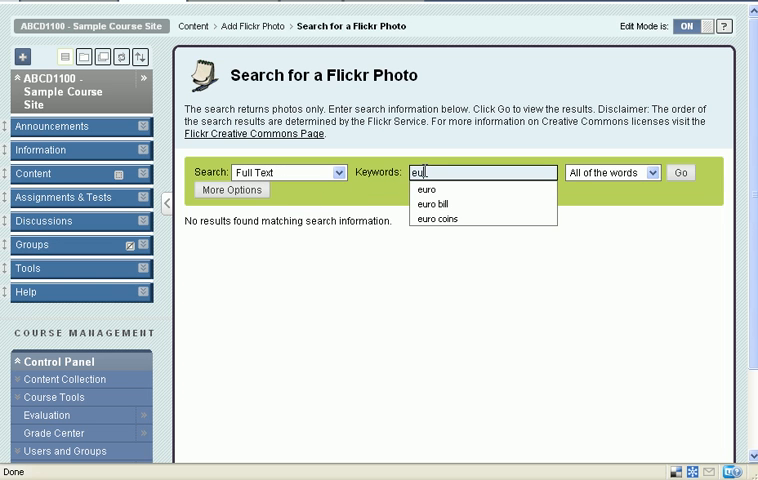
{"action": "left_click", "coordinate": [436, 218]}
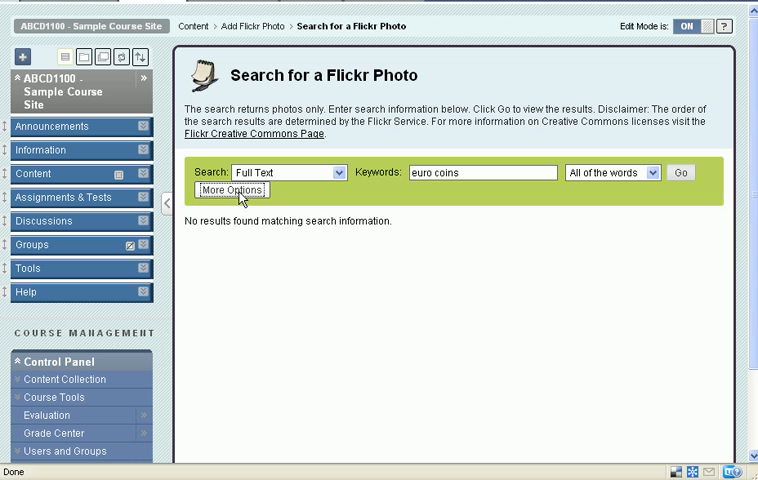
{"action": "left_click", "coordinate": [232, 190]}
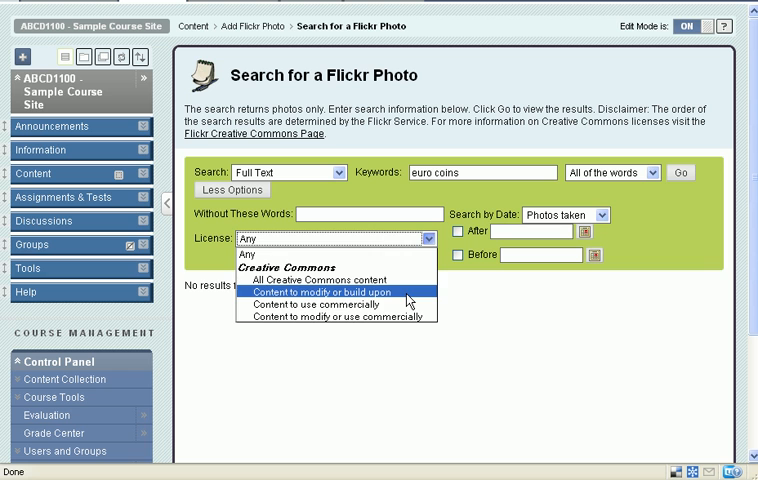
{"action": "left_click", "coordinate": [337, 291]}
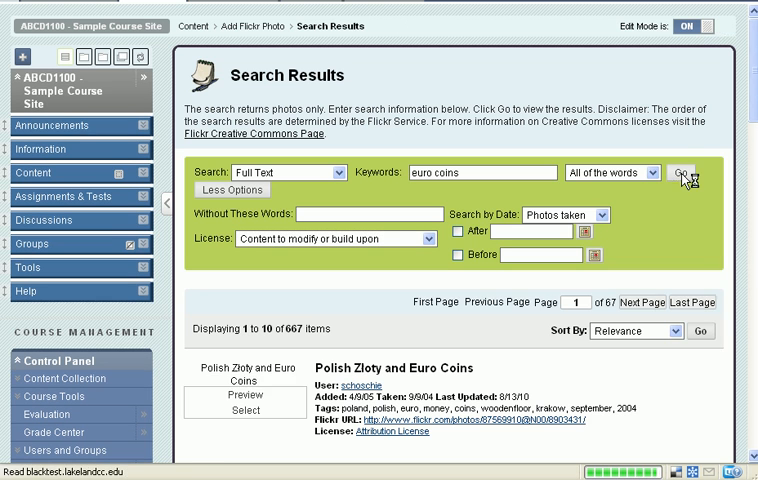
- Run the filtered search, preview Malta - Euros (Coins), and select that photo
{"action": "left_click", "coordinate": [681, 172]}
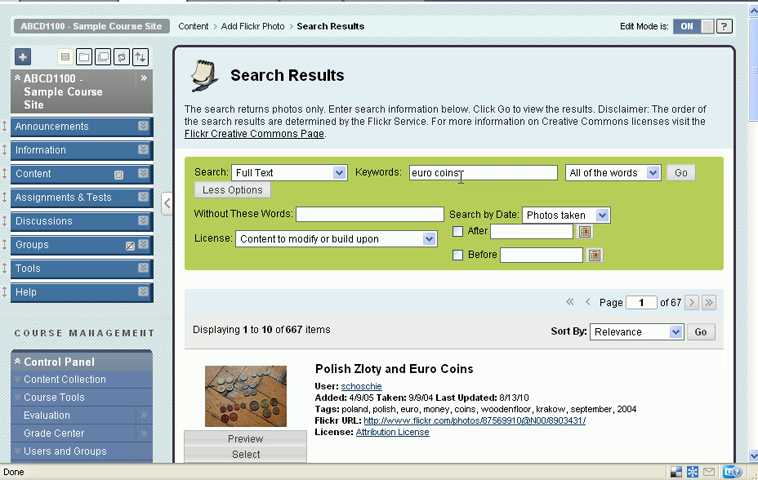
{"action": "mouse_move", "coordinate": [457, 191]}
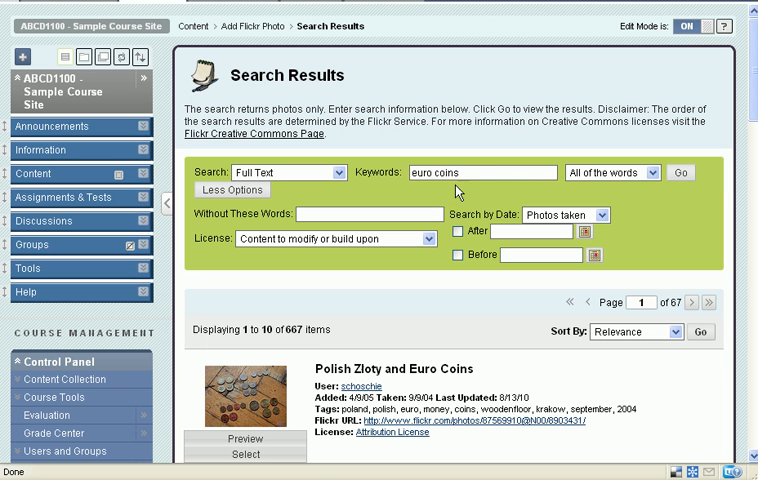
{"action": "scroll", "scroll_direction": "down", "scroll_amount": 3}
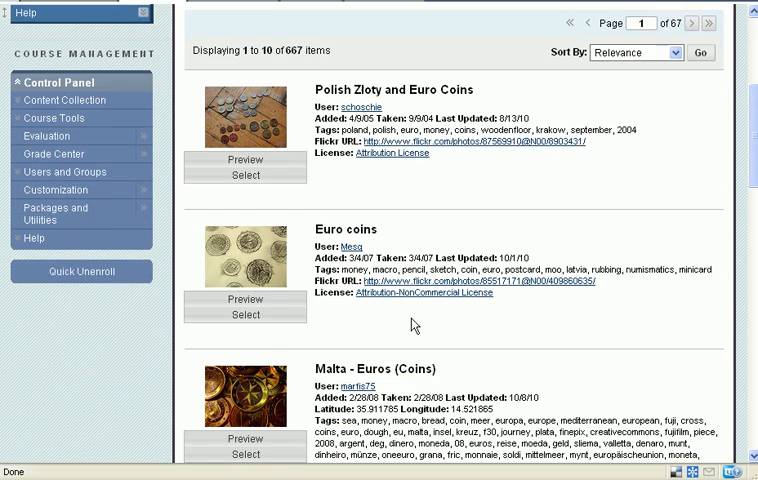
{"action": "scroll", "scroll_direction": "down", "scroll_amount": 3}
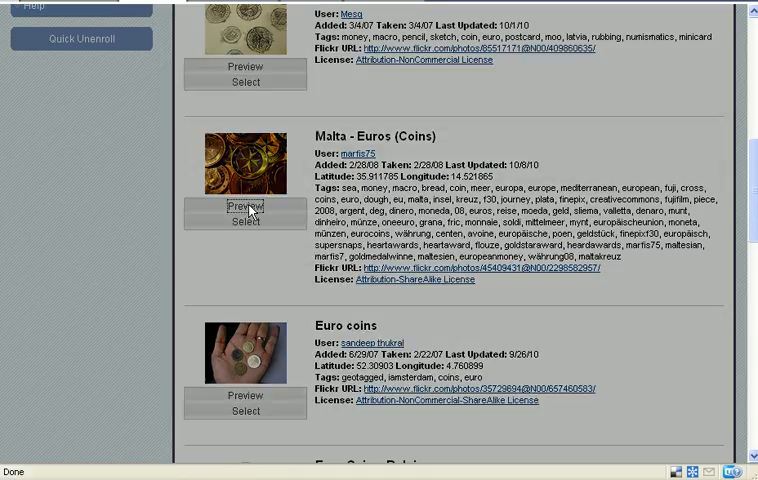
{"action": "left_click", "coordinate": [245, 206]}
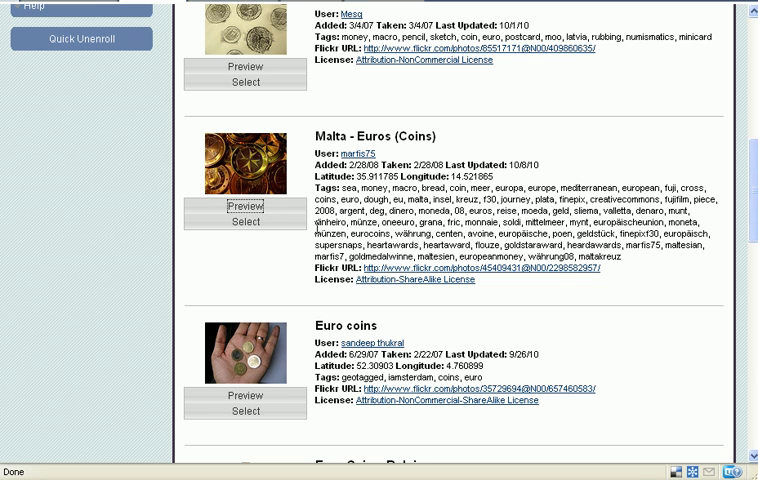
{"action": "left_click", "coordinate": [244, 221]}
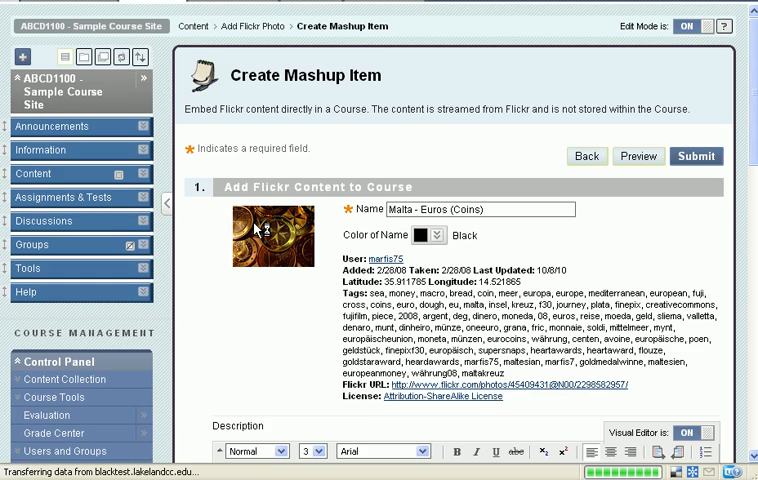
- Describe the item as 'Gold coins', embed the photo on the page, and submit
{"action": "scroll", "scroll_direction": "down", "scroll_amount": 3}
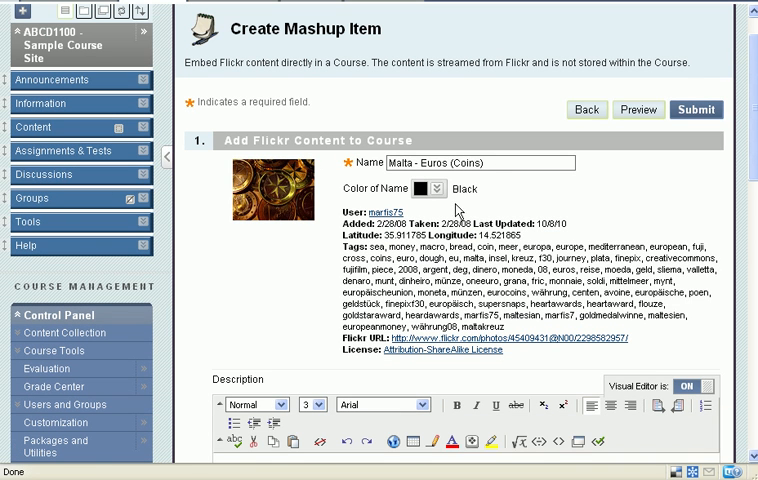
{"action": "scroll", "scroll_direction": "down", "scroll_amount": 3}
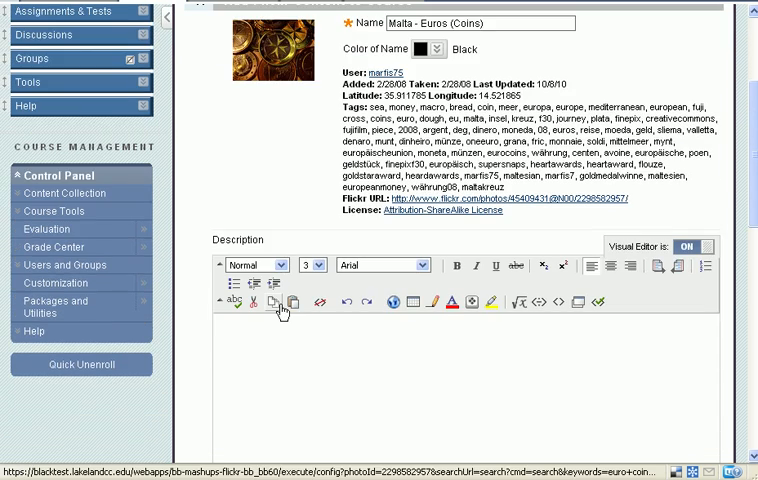
{"action": "scroll", "scroll_direction": "down", "scroll_amount": 3}
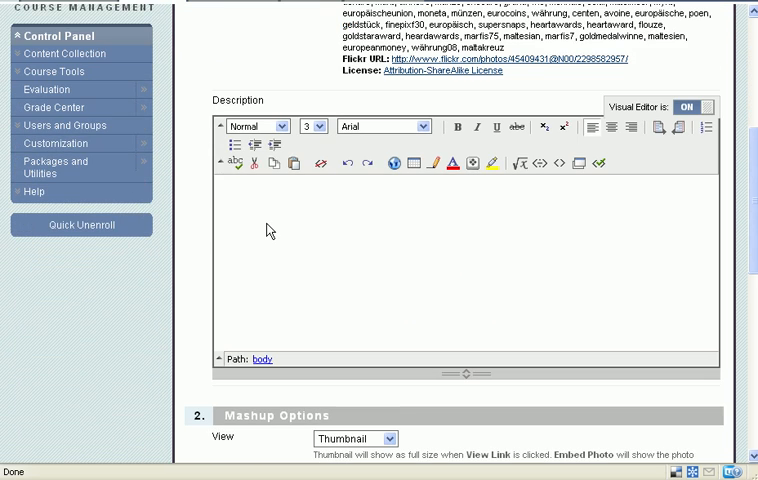
{"action": "type", "text": "Gold c"}
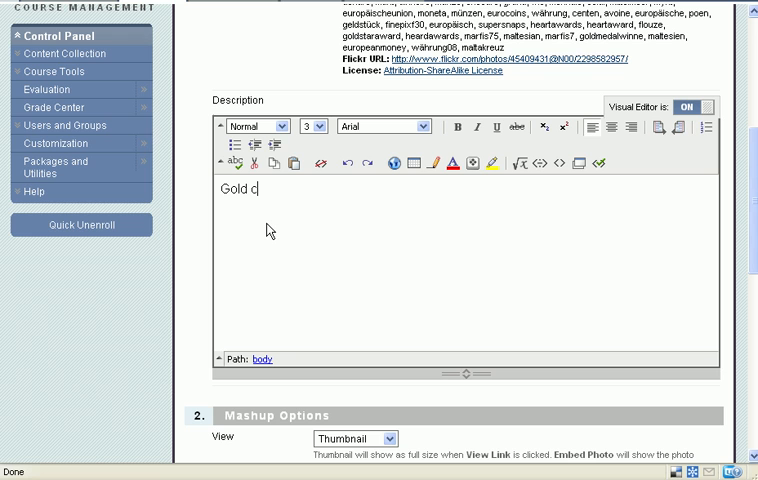
{"action": "type", "text": "oins"}
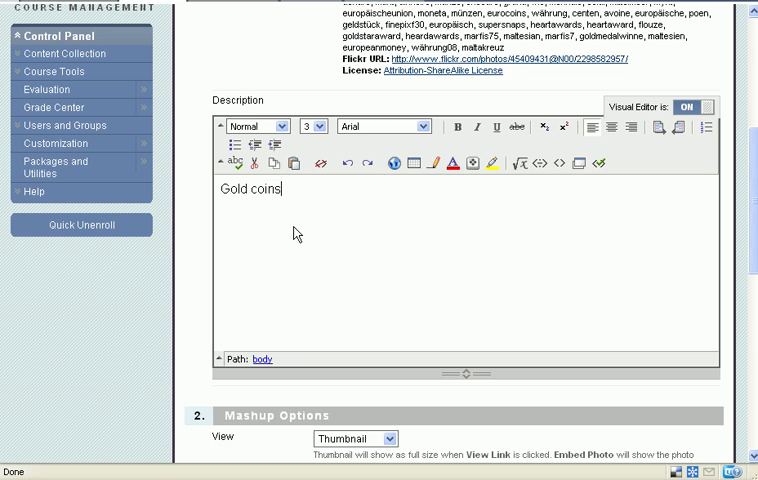
{"action": "mouse_move", "coordinate": [305, 231]}
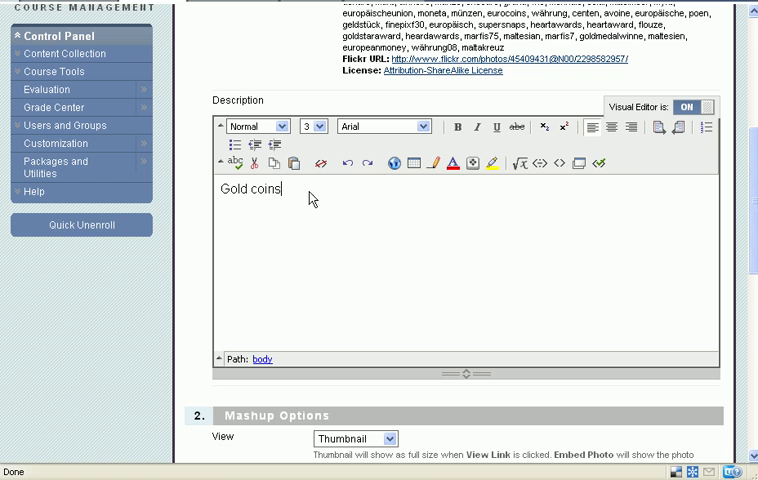
{"action": "scroll", "scroll_direction": "down", "scroll_amount": 3}
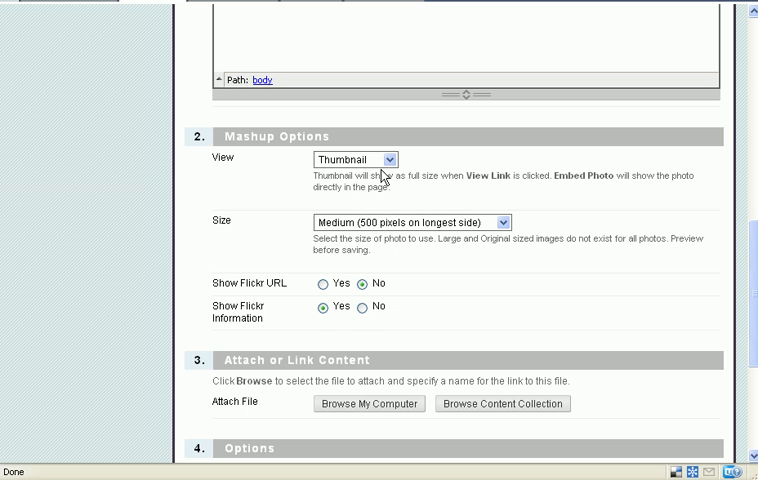
{"action": "left_click", "coordinate": [355, 159]}
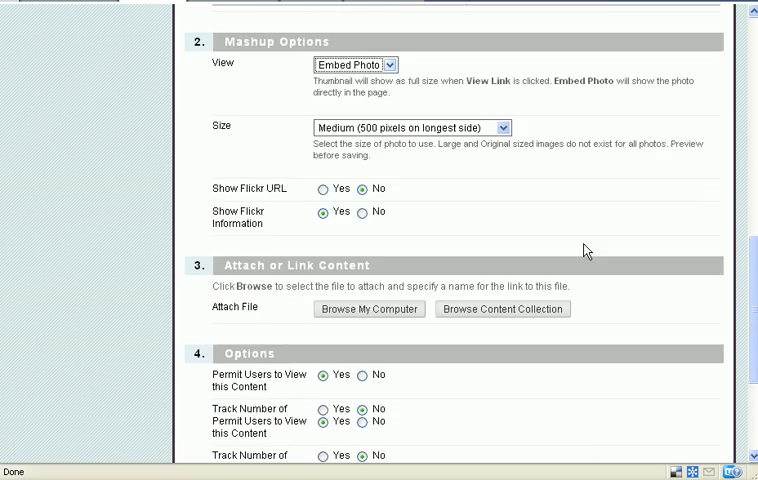
{"action": "scroll", "scroll_direction": "down", "scroll_amount": 3}
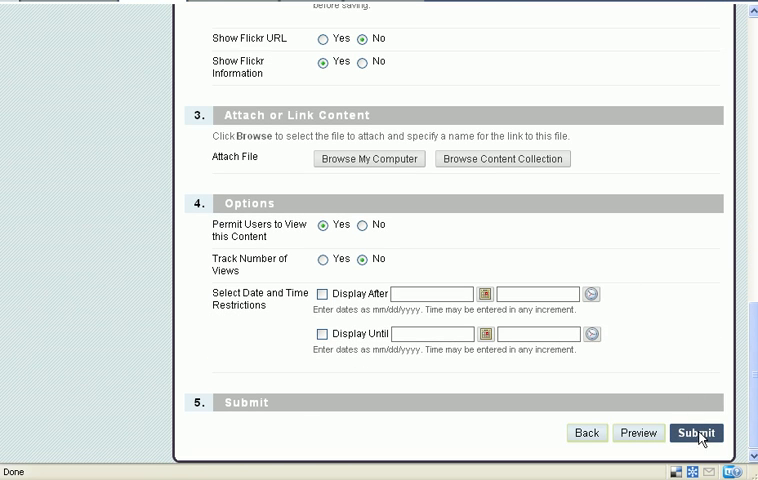
{"action": "left_click", "coordinate": [697, 433]}
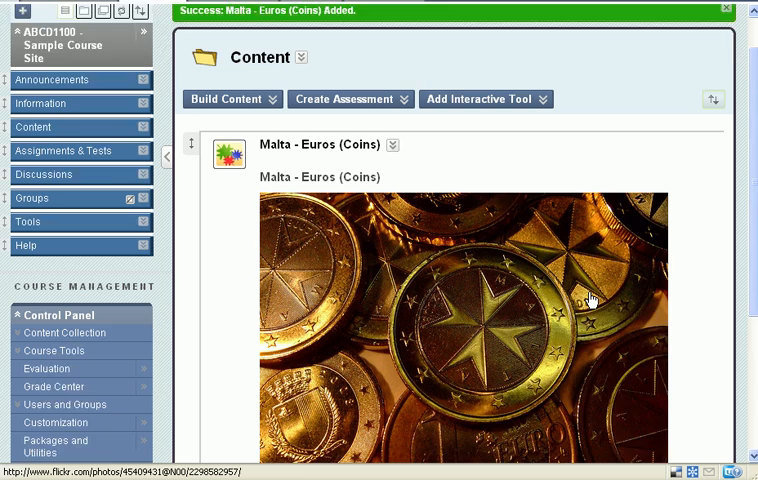
- Start a new Flickr Photo item and begin entering 'euro bill' keywords
{"action": "scroll", "scroll_direction": "down", "scroll_amount": 3}
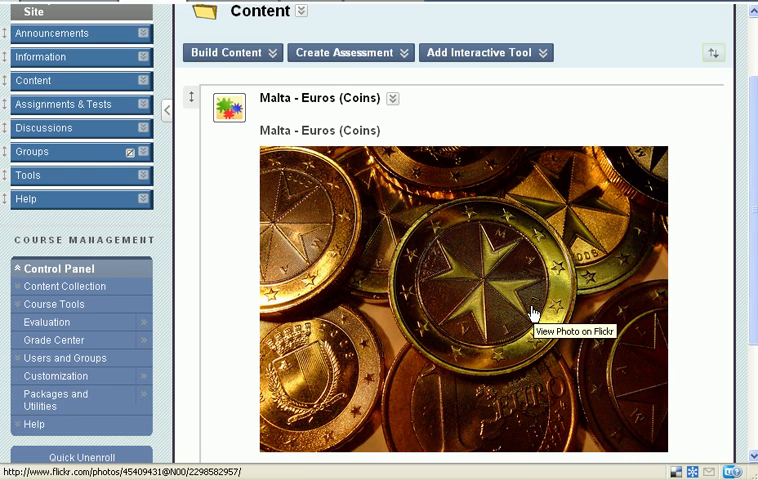
{"action": "mouse_move", "coordinate": [534, 313]}
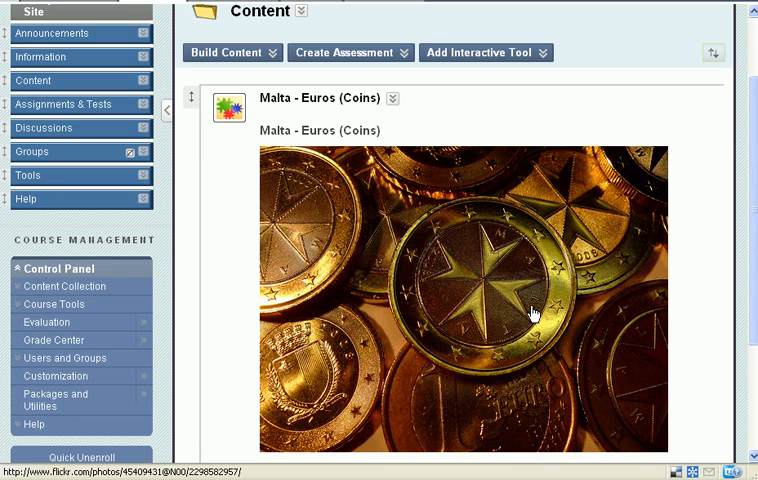
{"action": "left_click", "coordinate": [229, 52]}
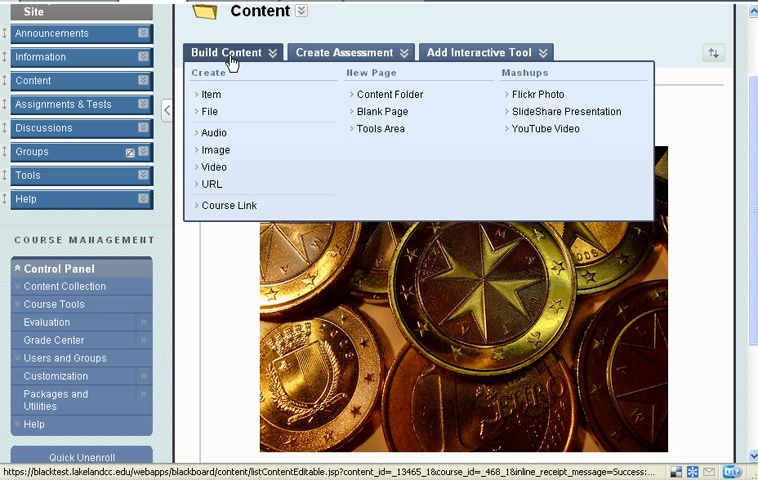
{"action": "left_click", "coordinate": [539, 93]}
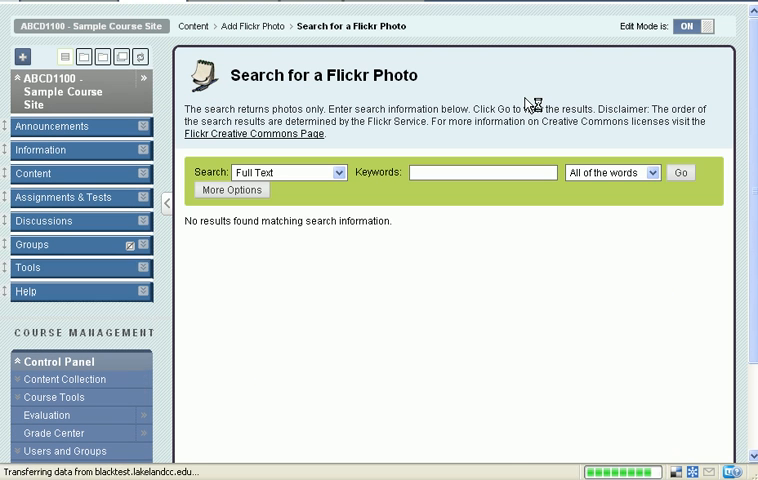
{"action": "left_click", "coordinate": [483, 172]}
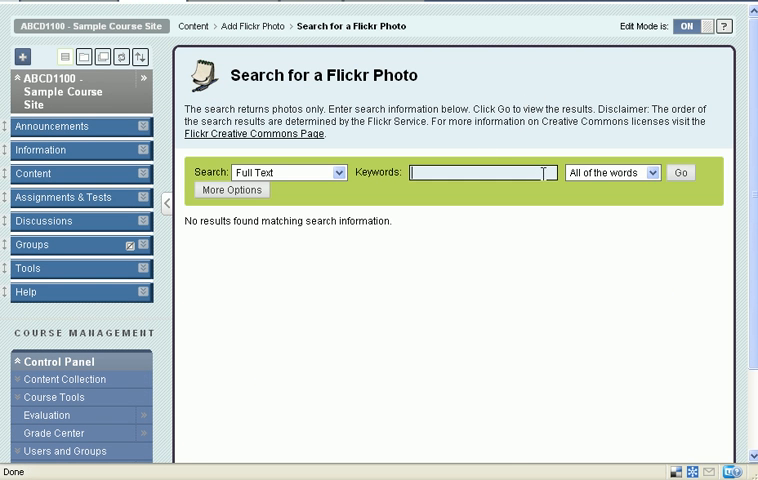
{"action": "type", "text": "euro bill"}
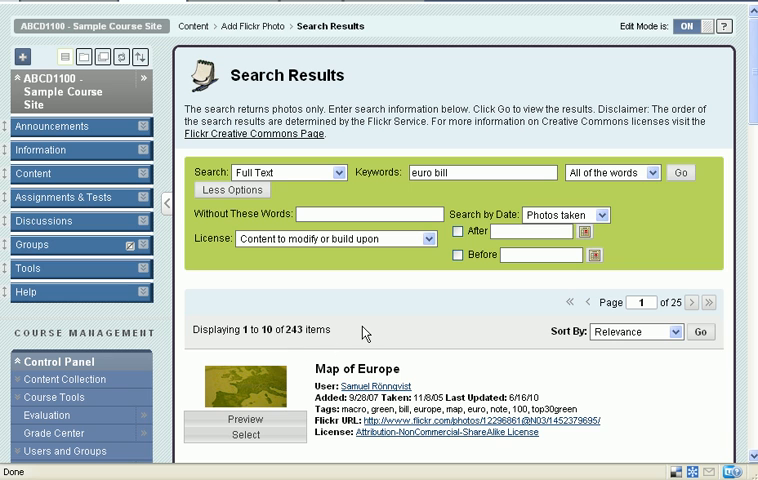
- Preview the 50 euro Euro Bill [#2725] photo, then close the preview
{"action": "scroll", "scroll_direction": "down", "scroll_amount": 3}
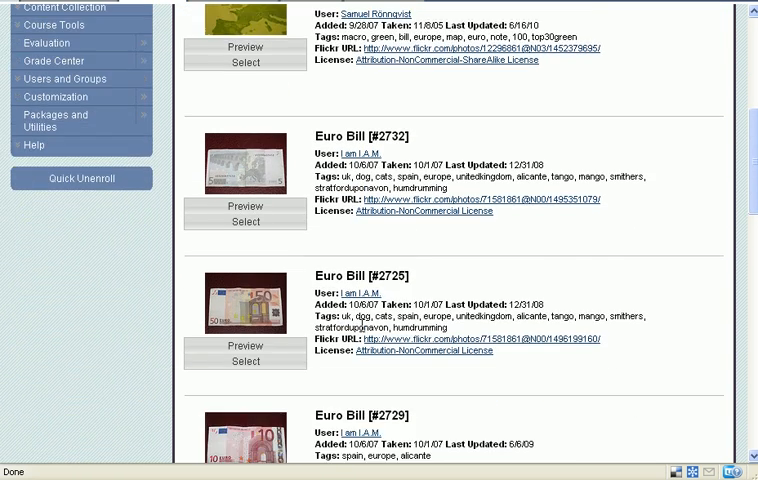
{"action": "scroll", "scroll_direction": "down", "scroll_amount": 3}
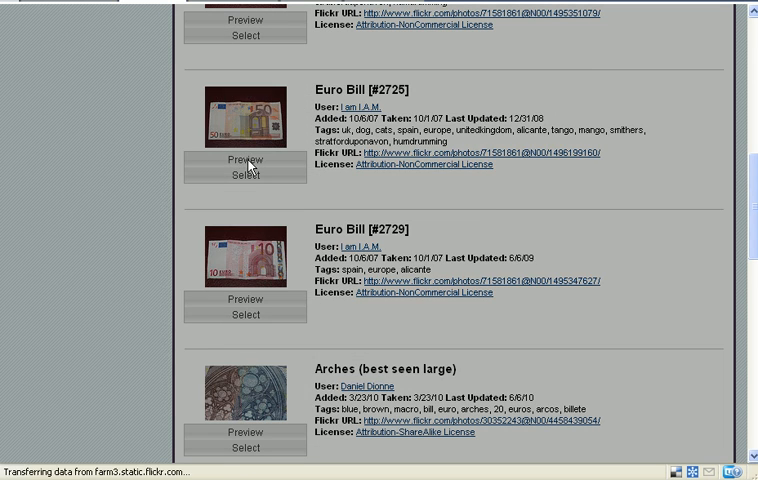
{"action": "left_click", "coordinate": [245, 160]}
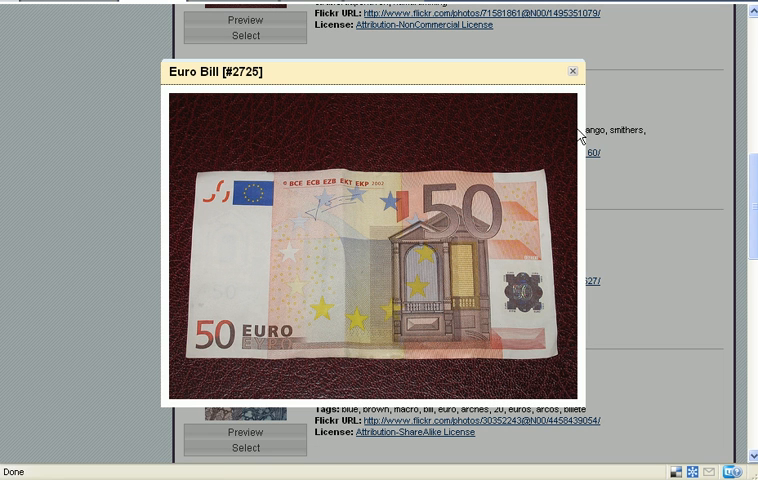
{"action": "left_click", "coordinate": [571, 71]}
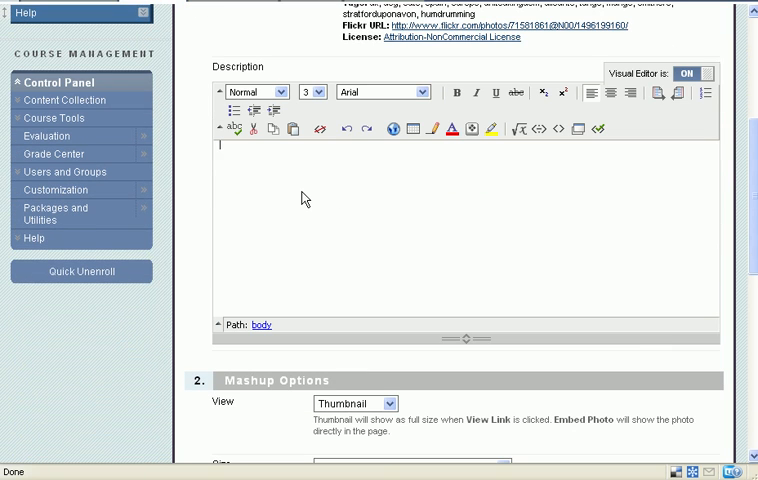
- Describe Euro Bill as '50 euro bill, click thumbnail to view full size' and submit
{"action": "type", "text": "50 euro bill"}
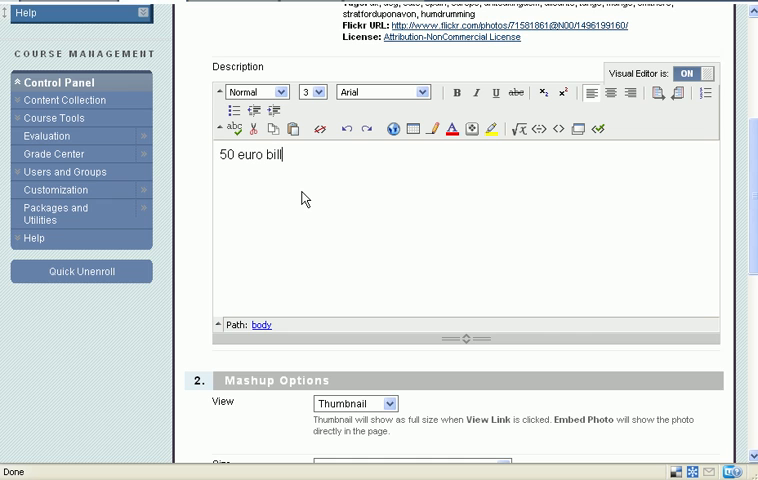
{"action": "scroll", "scroll_direction": "down", "scroll_amount": 3}
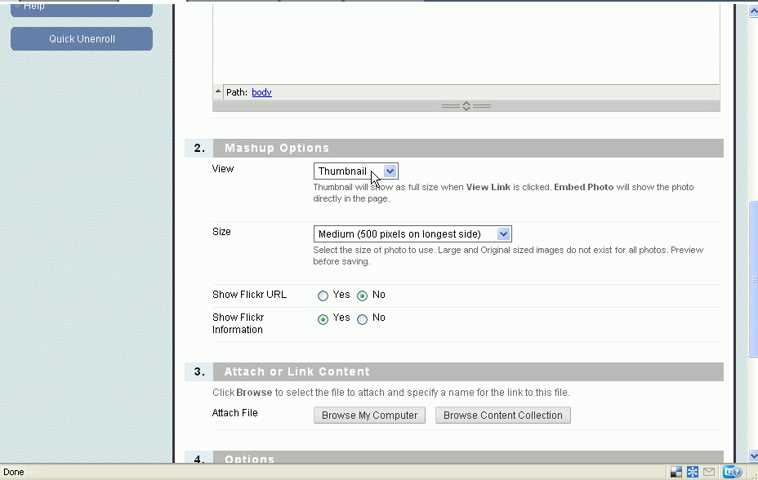
{"action": "mouse_move", "coordinate": [400, 238]}
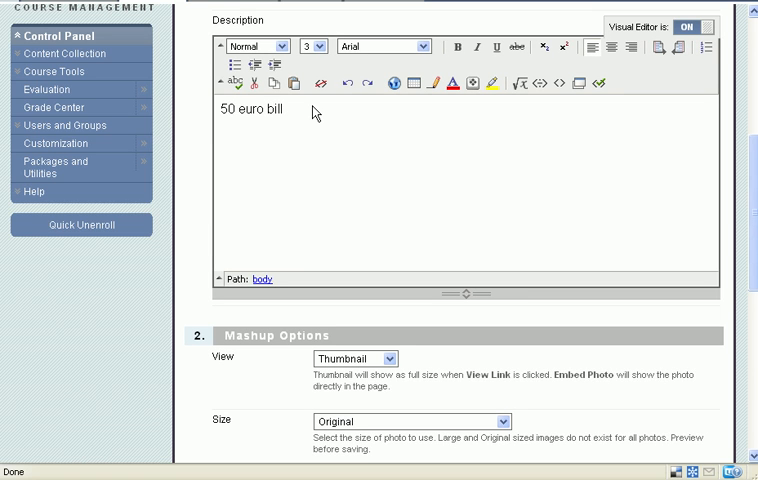
{"action": "type", "text": "click thu"}
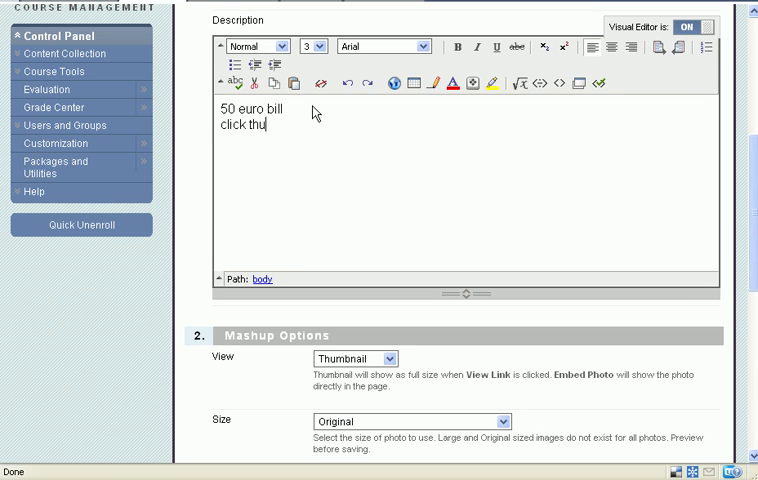
{"action": "type", "text": "mbnail"}
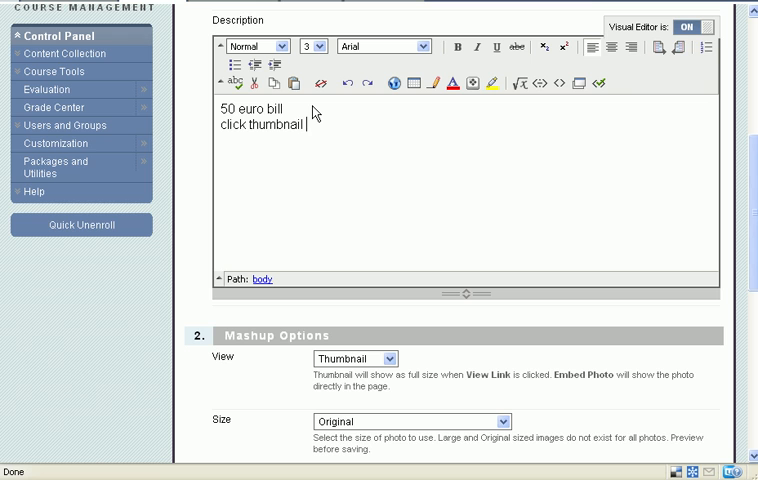
{"action": "type", "text": "to"}
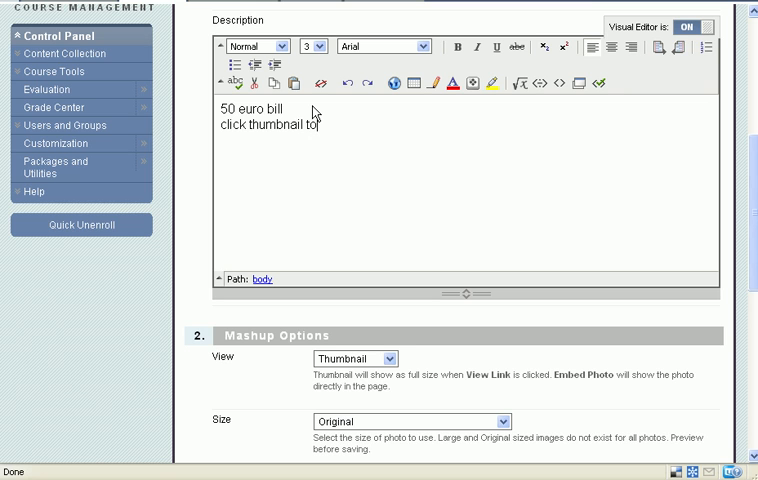
{"action": "type", "text": "view"}
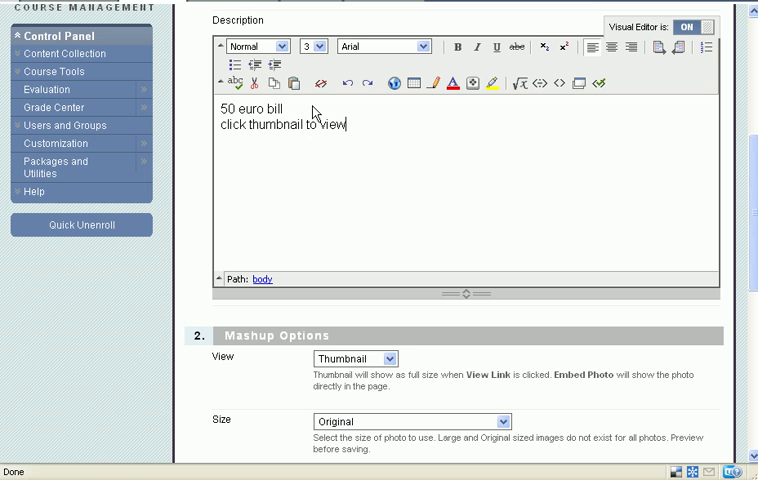
{"action": "type", "text": "full siz"}
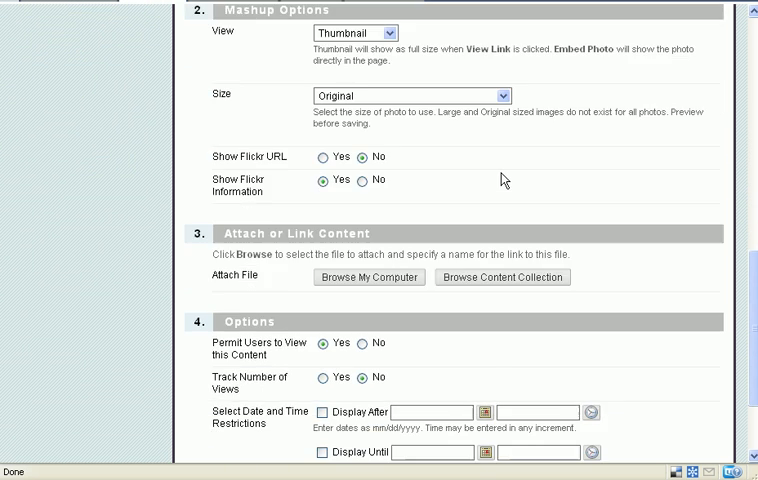
{"action": "scroll", "scroll_direction": "down", "scroll_amount": 3}
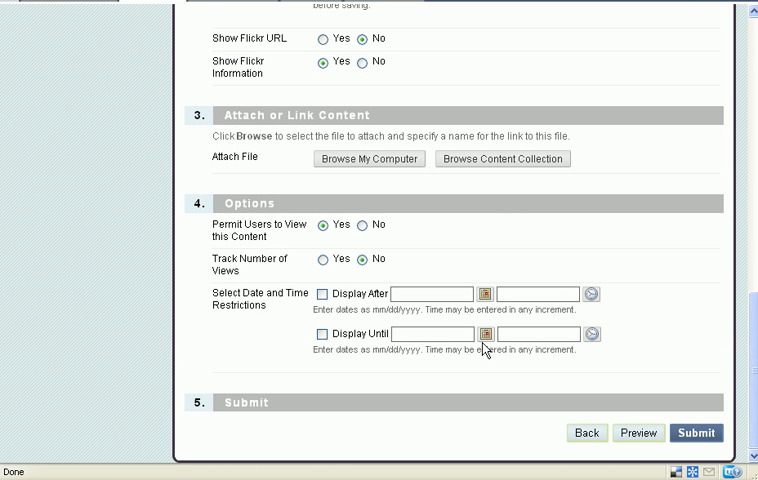
{"action": "left_click", "coordinate": [697, 432]}
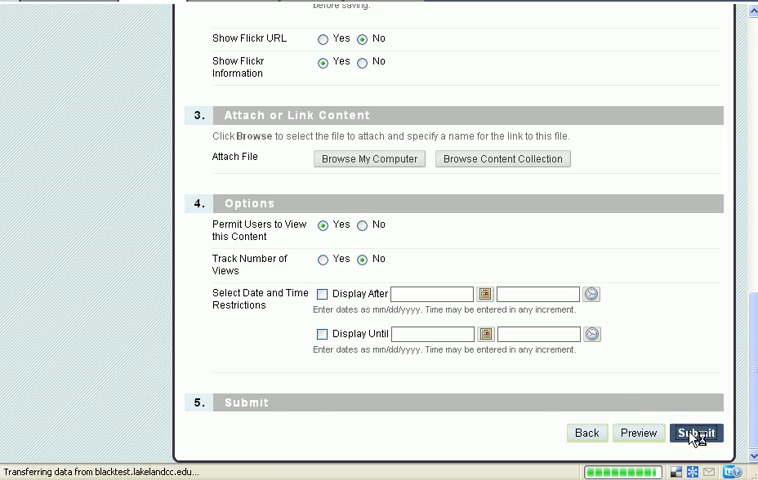
{"action": "left_click", "coordinate": [697, 433]}
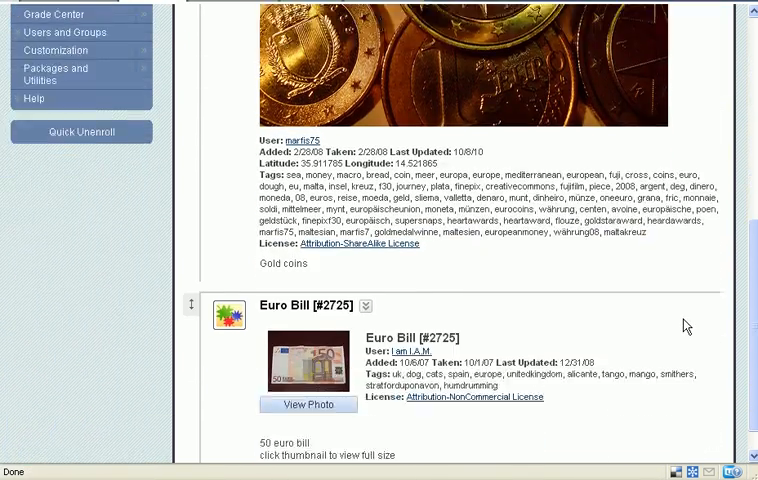
- View the Euro Bill [#2725] thumbnail's full-size photo from the Content listing
{"action": "scroll", "scroll_direction": "down", "scroll_amount": 3}
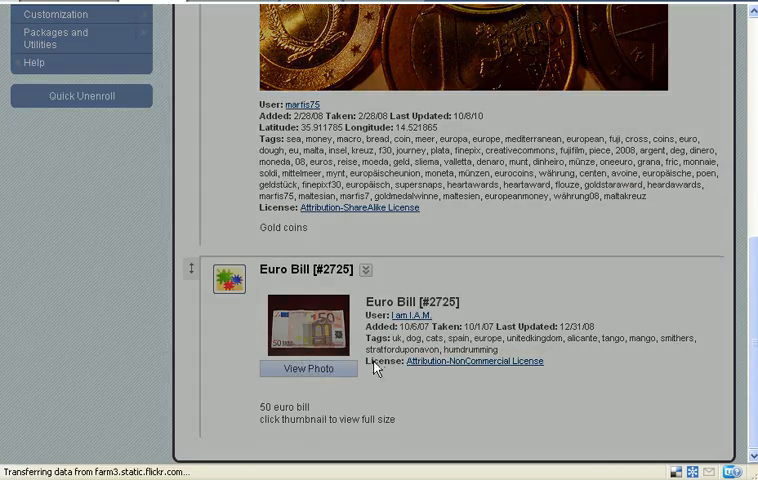
{"action": "left_click", "coordinate": [309, 368]}
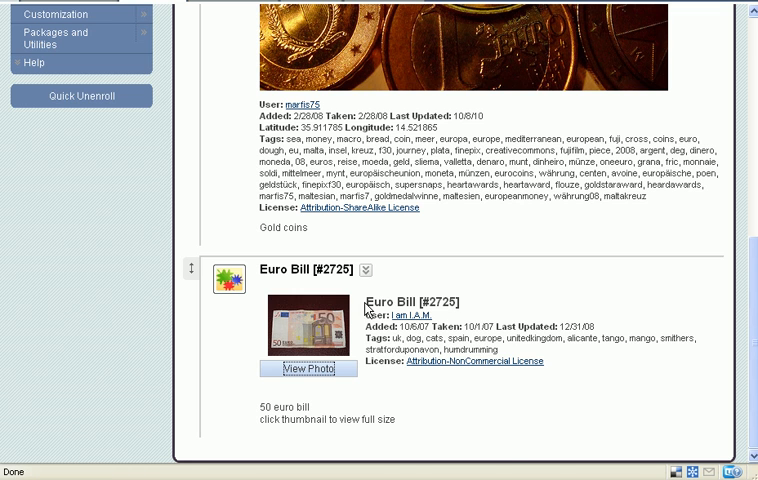
- Edit the Euro Bill [#2725] item and save its settings
{"action": "left_click", "coordinate": [368, 270]}
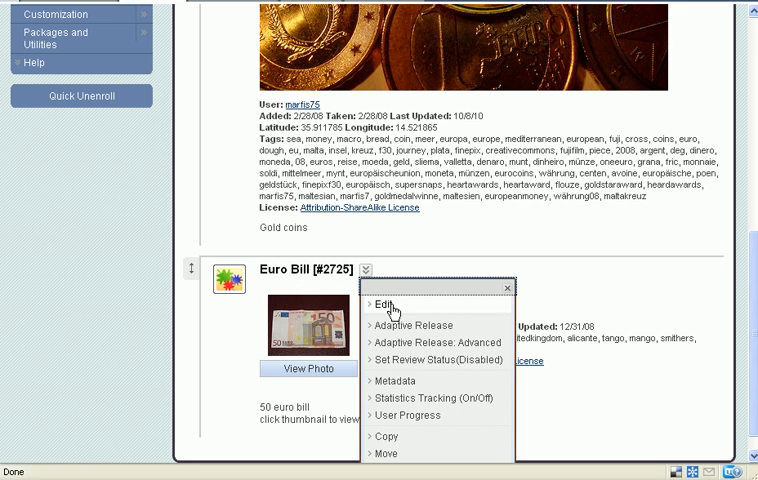
{"action": "left_click", "coordinate": [383, 305]}
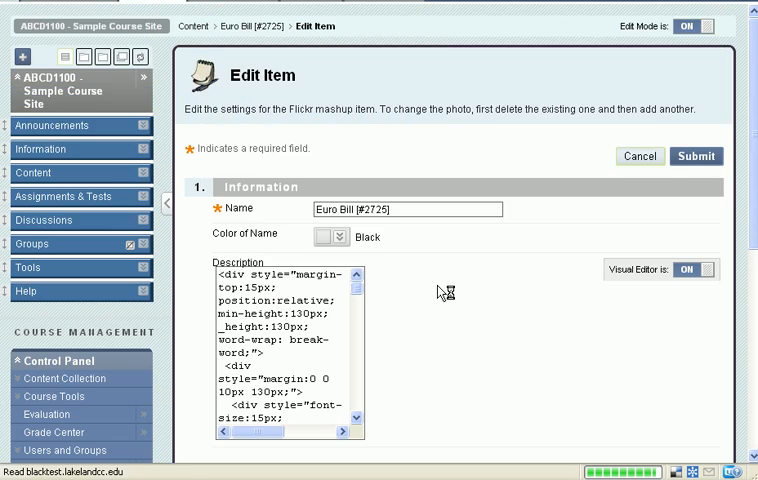
{"action": "scroll", "scroll_direction": "down", "scroll_amount": 3}
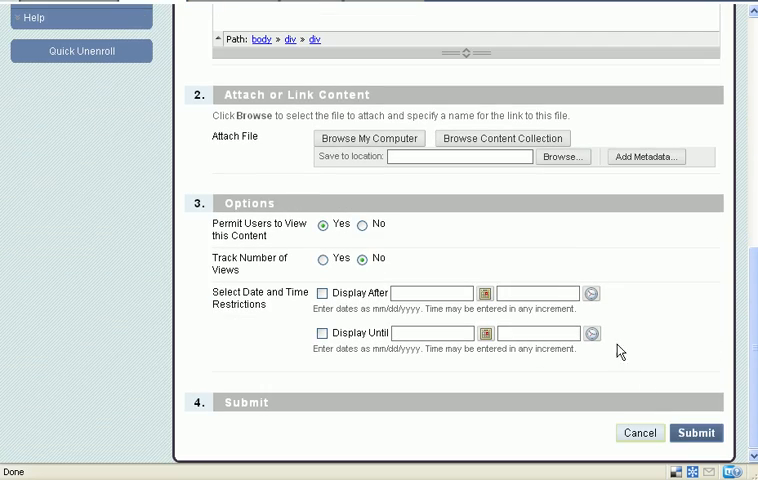
{"action": "left_click", "coordinate": [695, 433]}
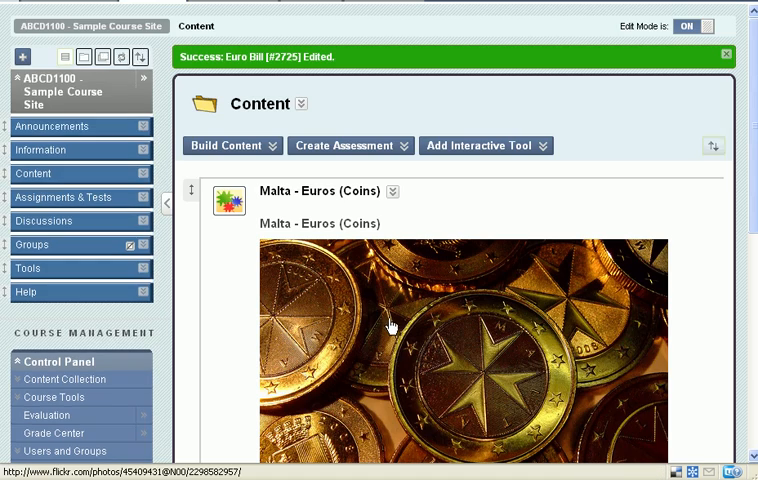
{"action": "scroll", "scroll_direction": "down", "scroll_amount": 3}
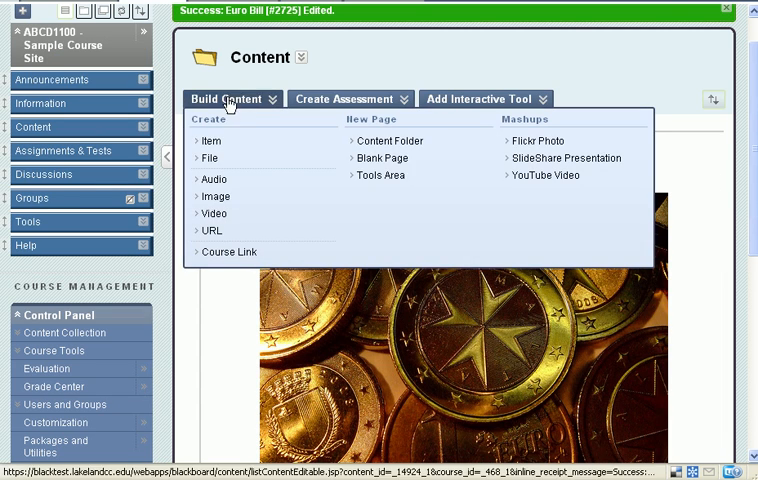
- Search Flickr for 'euro' with the modifiable licence filter and select Euro coins
{"action": "left_click", "coordinate": [537, 140]}
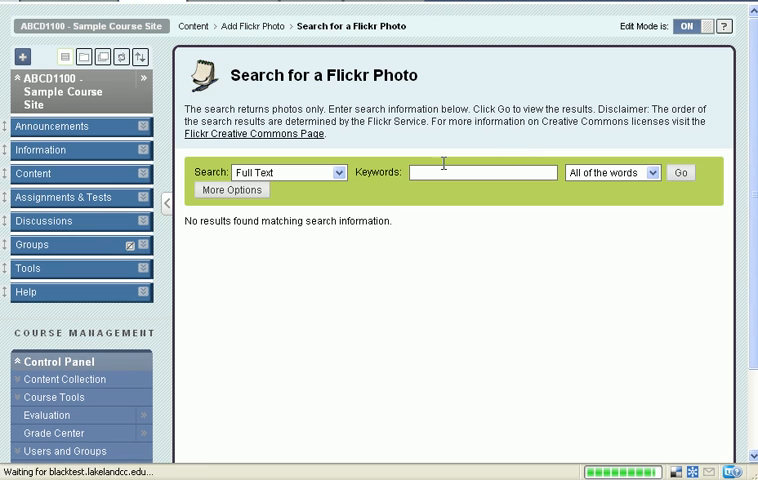
{"action": "type", "text": "euro"}
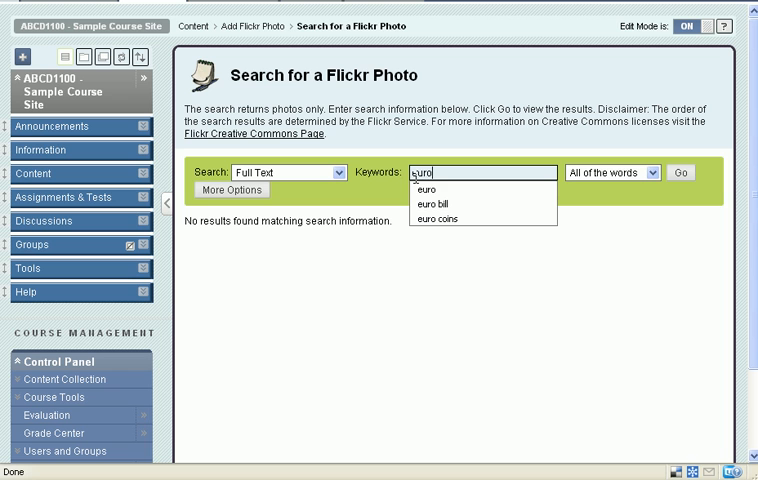
{"action": "left_click", "coordinate": [231, 190]}
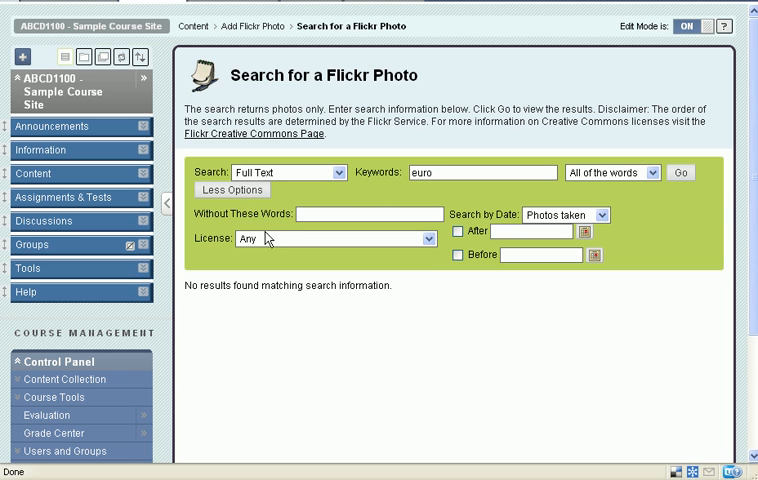
{"action": "left_click", "coordinate": [335, 238]}
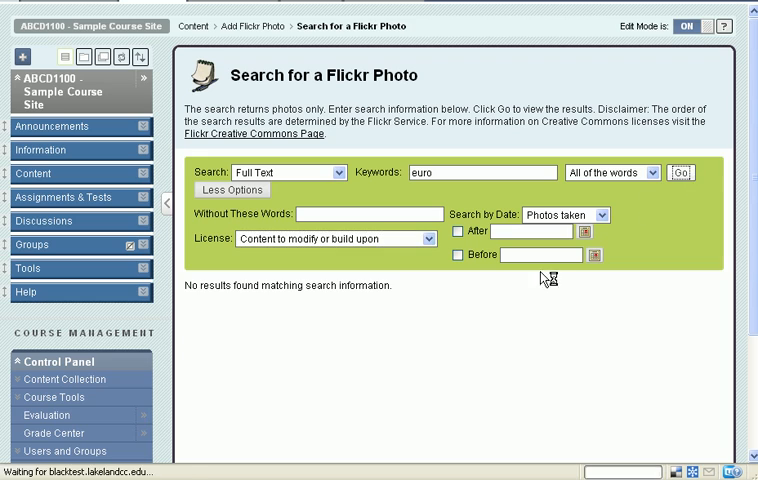
{"action": "left_click", "coordinate": [681, 172]}
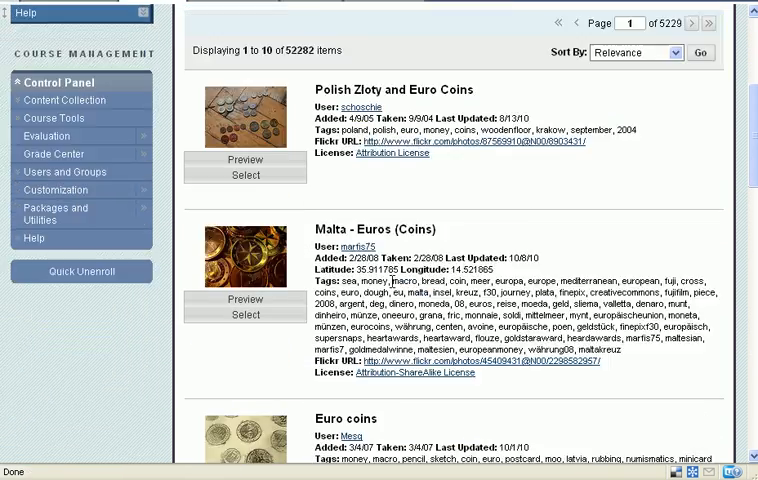
{"action": "scroll", "scroll_direction": "down", "scroll_amount": 3}
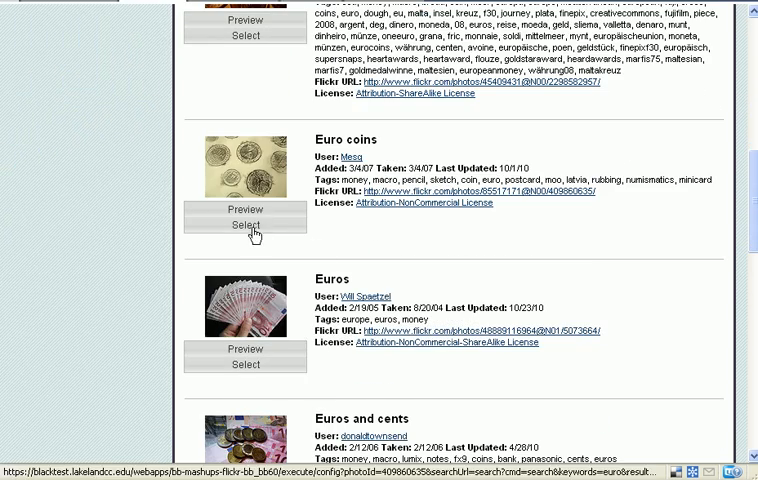
{"action": "left_click", "coordinate": [245, 224]}
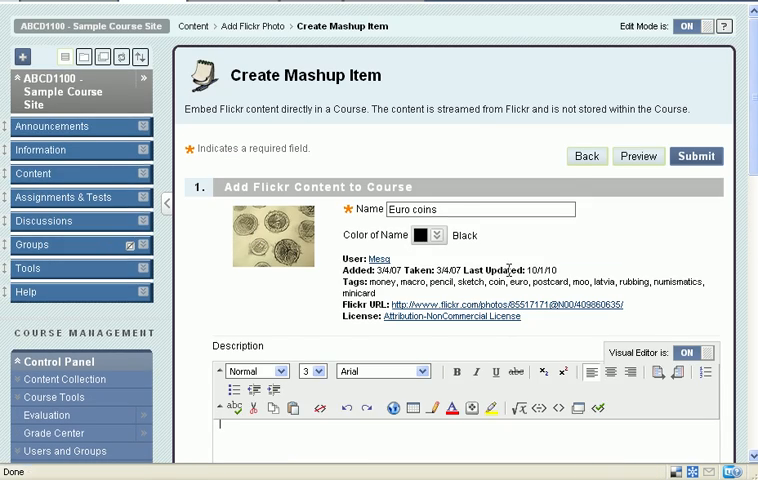
- Scroll down the Euro coins mashup form to the Mashup Options section
{"action": "scroll", "scroll_direction": "down", "scroll_amount": 3}
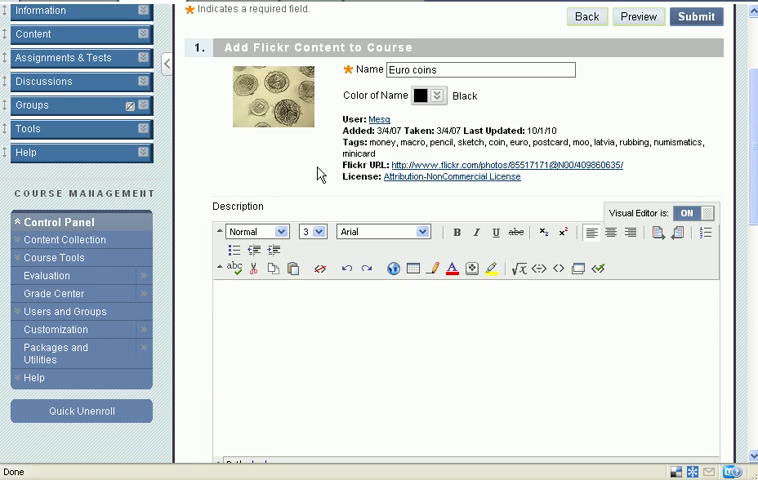
{"action": "scroll", "scroll_direction": "down", "scroll_amount": 3}
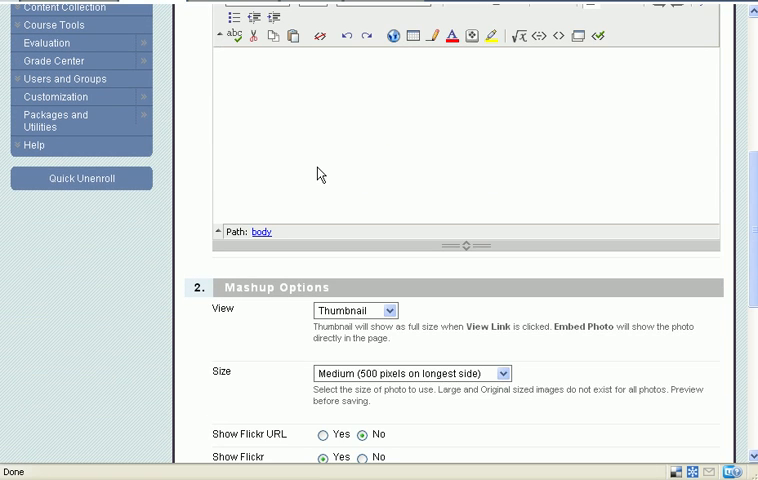
{"action": "scroll", "scroll_direction": "down", "scroll_amount": 3}
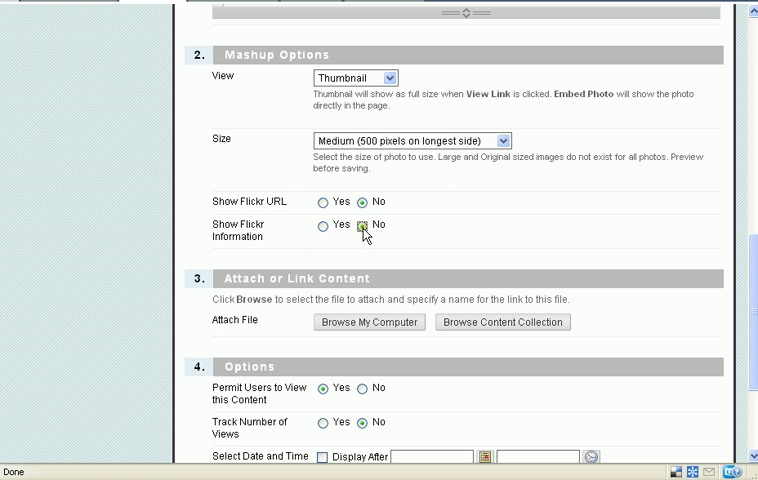
{"action": "scroll", "scroll_direction": "down", "scroll_amount": 3}
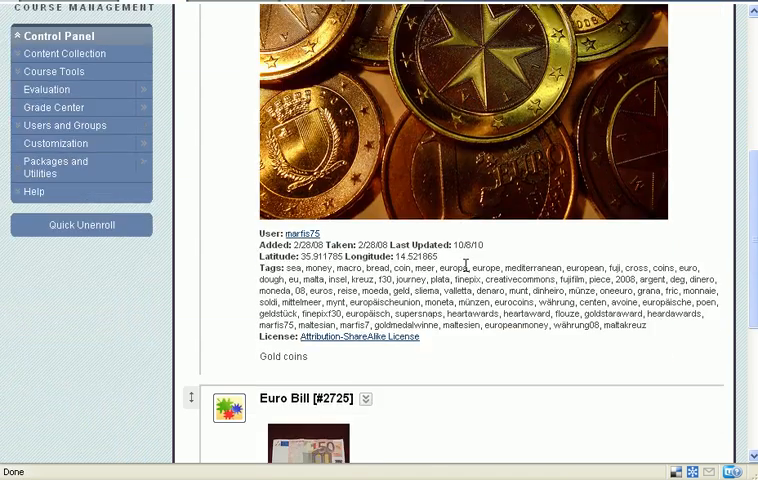
- Review the new Euro coins thumbnail item, then open the Build Content menu
{"action": "scroll", "scroll_direction": "down", "scroll_amount": 3}
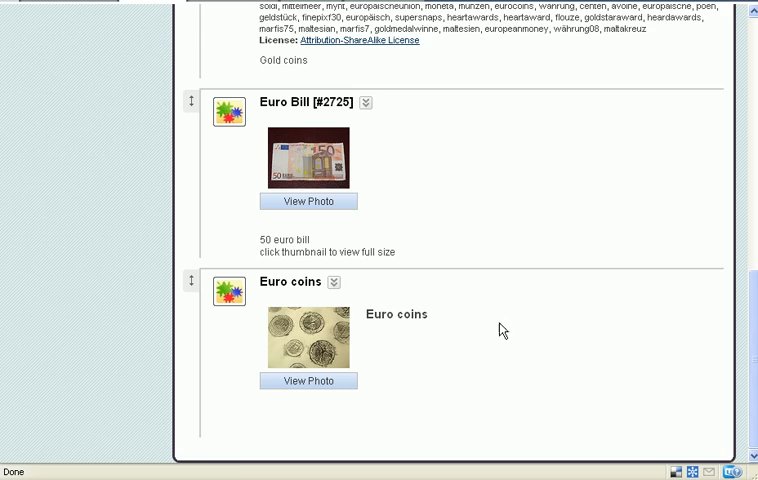
{"action": "mouse_move", "coordinate": [392, 355]}
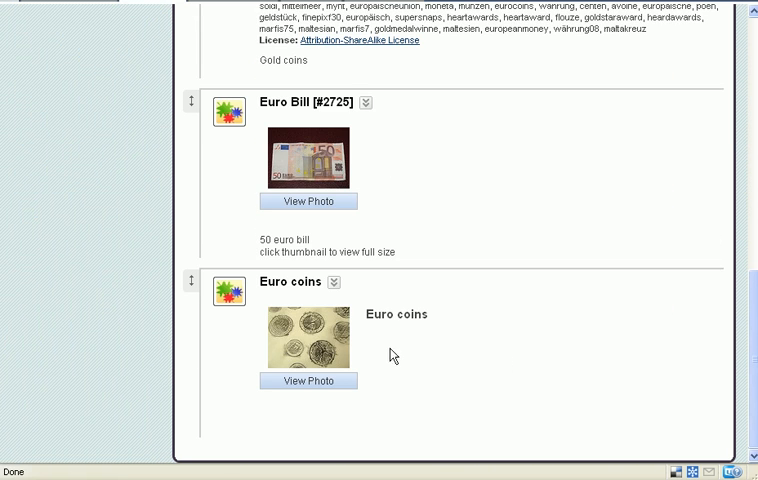
{"action": "mouse_move", "coordinate": [436, 362]}
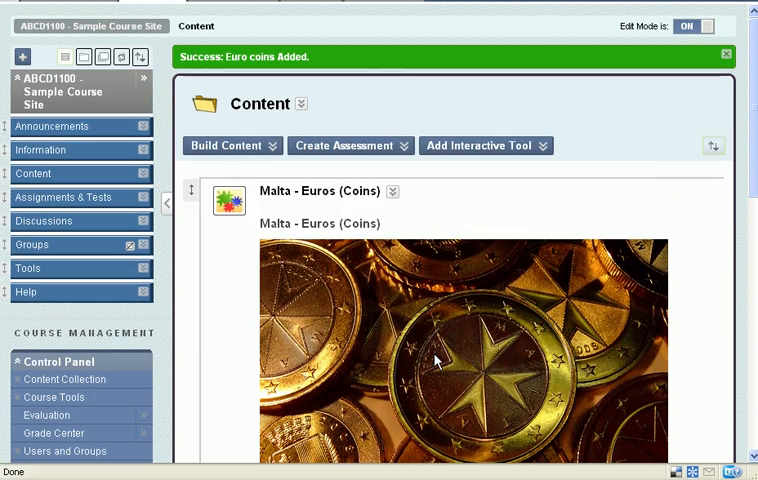
{"action": "left_click", "coordinate": [226, 145]}
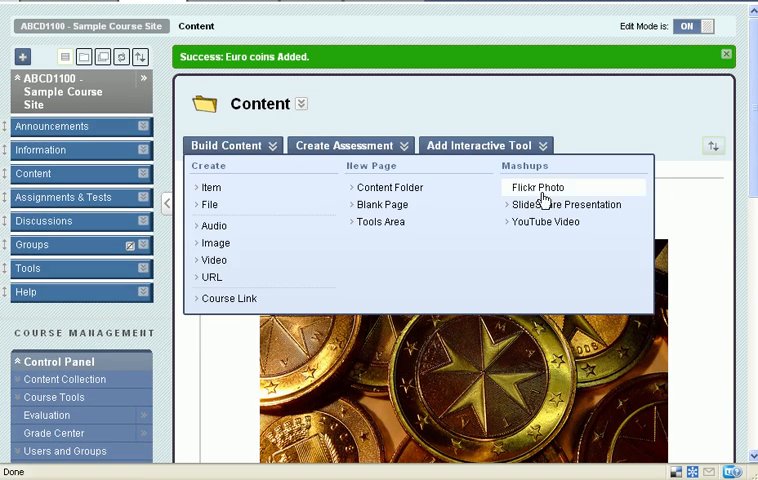
{"action": "mouse_move", "coordinate": [588, 205]}
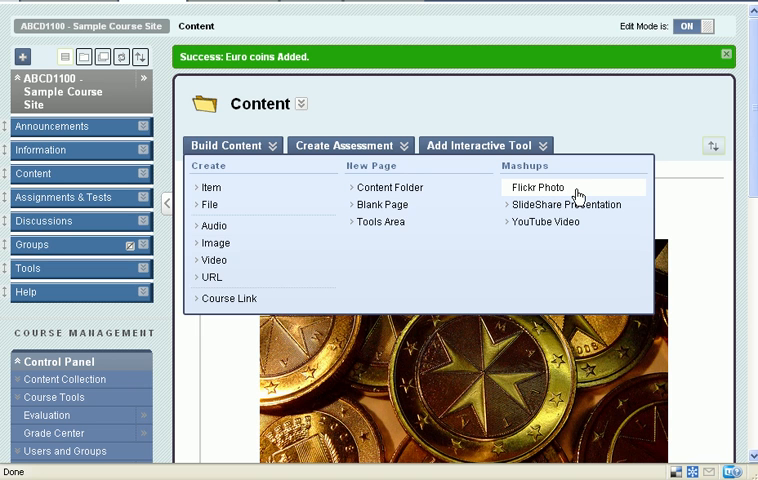